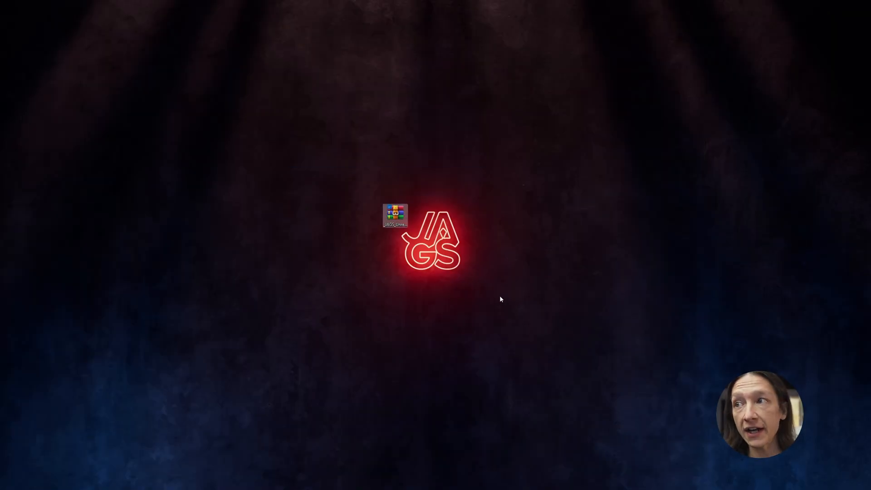
{"action": "mouse_move", "coordinate": [395, 217]}
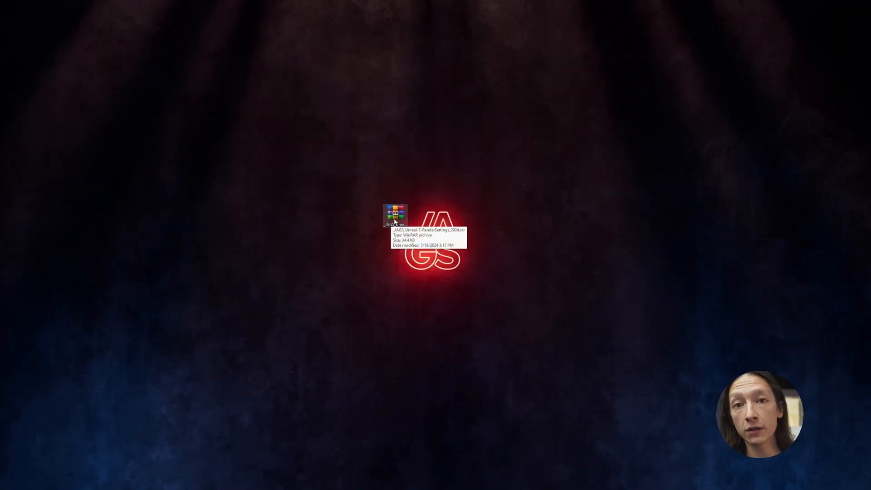
- Extract the JAGS render settings archive to its own folder using WinRAR
{"action": "right_click", "coordinate": [395, 214]}
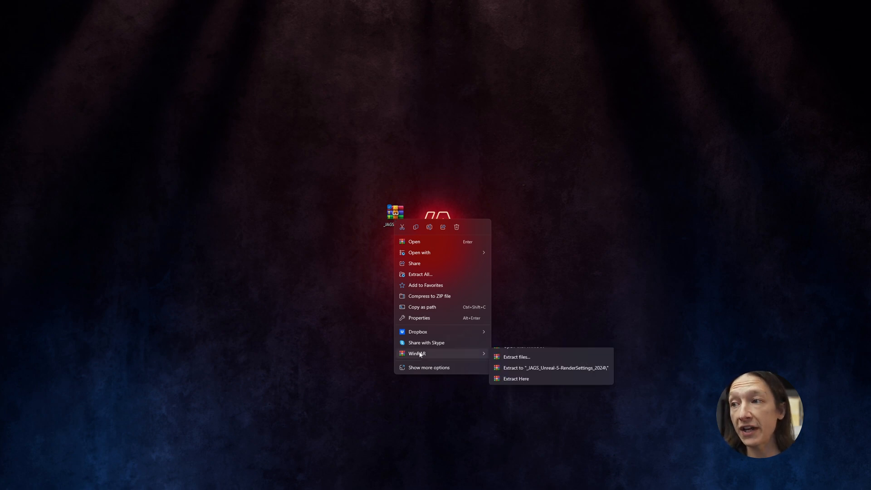
{"action": "left_click", "coordinate": [515, 379]}
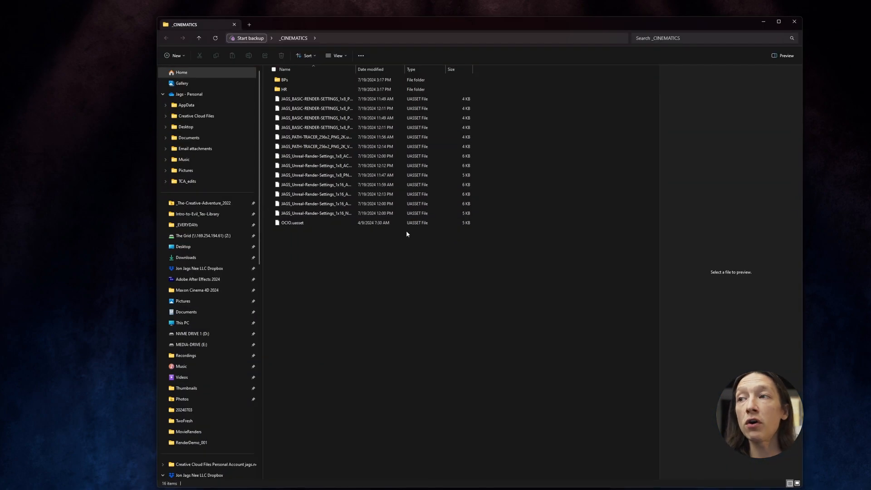
- Switch from the extracted preset folder back to the Unreal Engine editor
{"action": "left_click", "coordinate": [316, 213]}
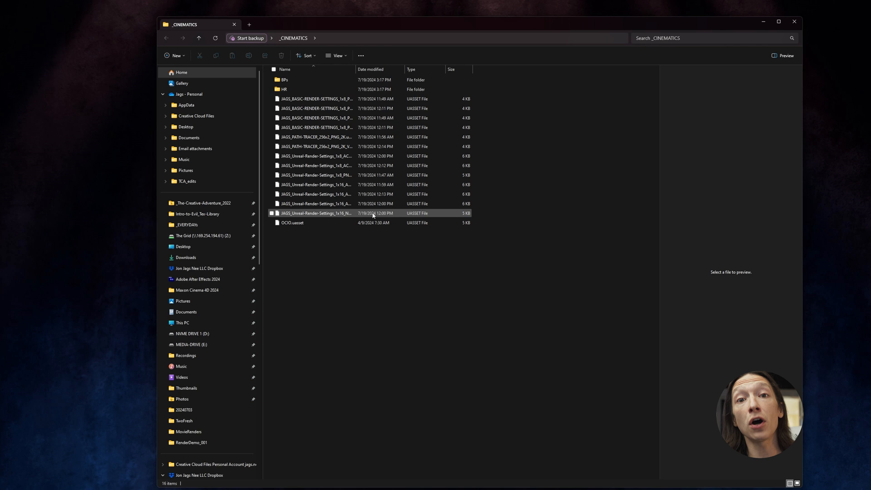
{"action": "mouse_move", "coordinate": [291, 223]}
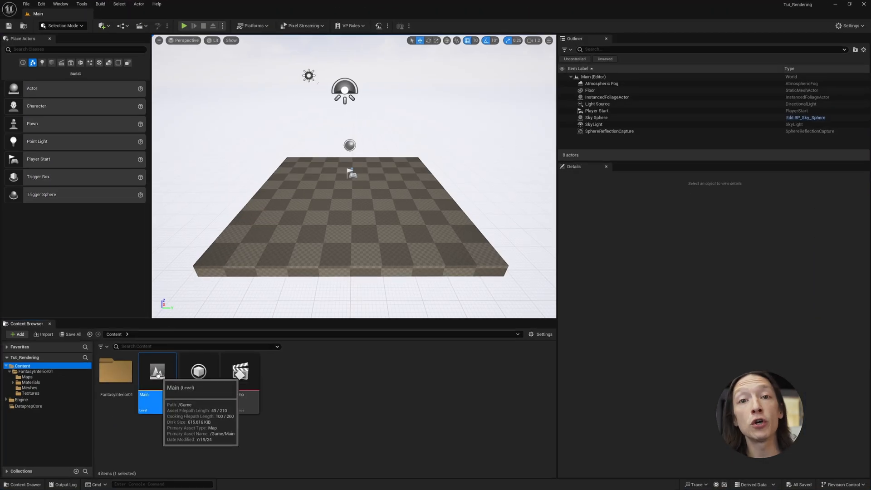
- Show the Main level asset in Explorer to reach the project's Content folder on disk
{"action": "right_click", "coordinate": [157, 370]}
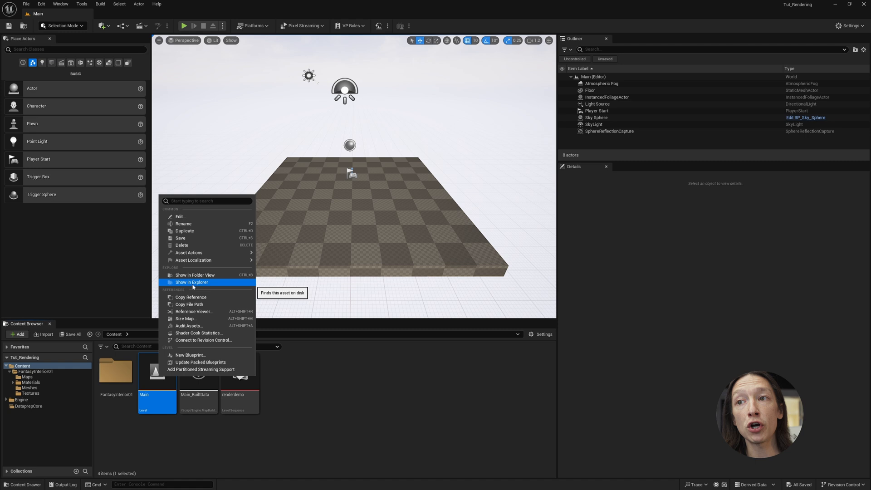
{"action": "left_click", "coordinate": [192, 283]}
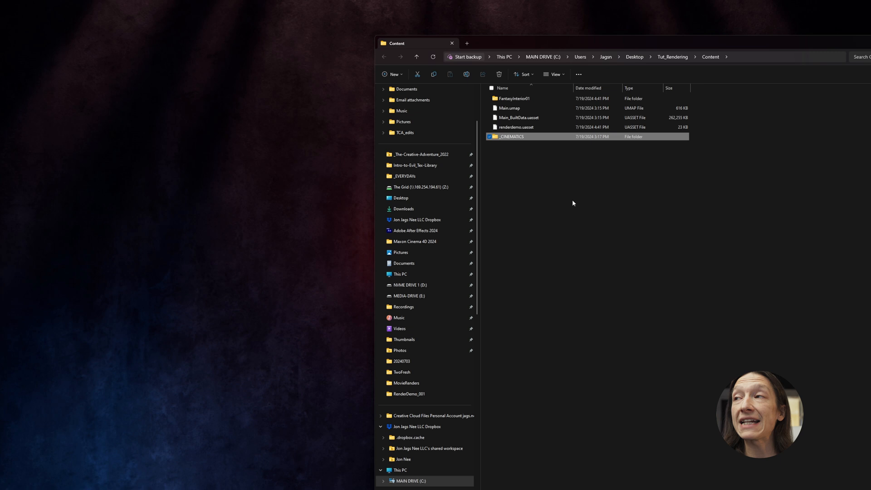
{"action": "mouse_move", "coordinate": [183, 273]}
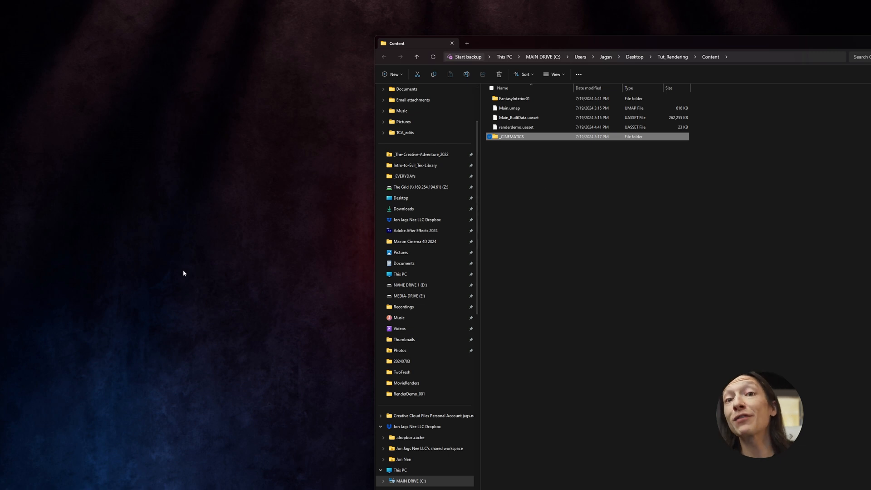
{"action": "mouse_move", "coordinate": [103, 311]}
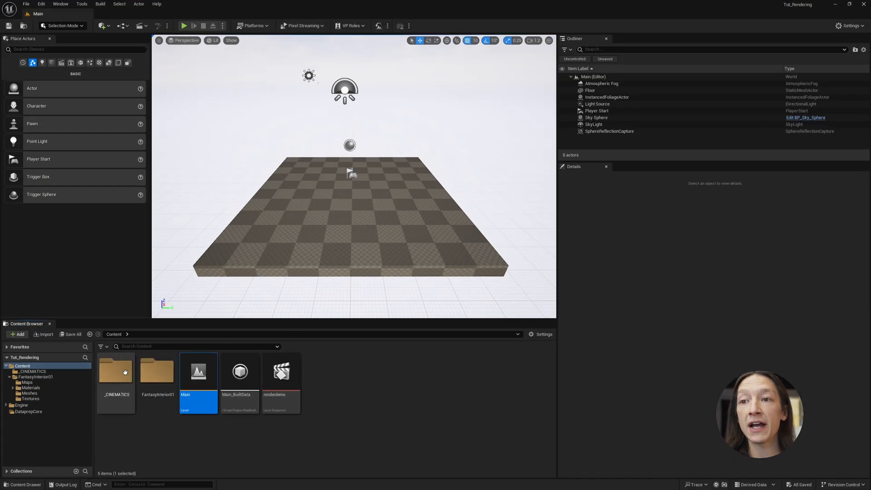
- Browse into the _CINEMATICS folder to see the BPs, HR and JAGS preset assets
{"action": "left_click", "coordinate": [115, 371]}
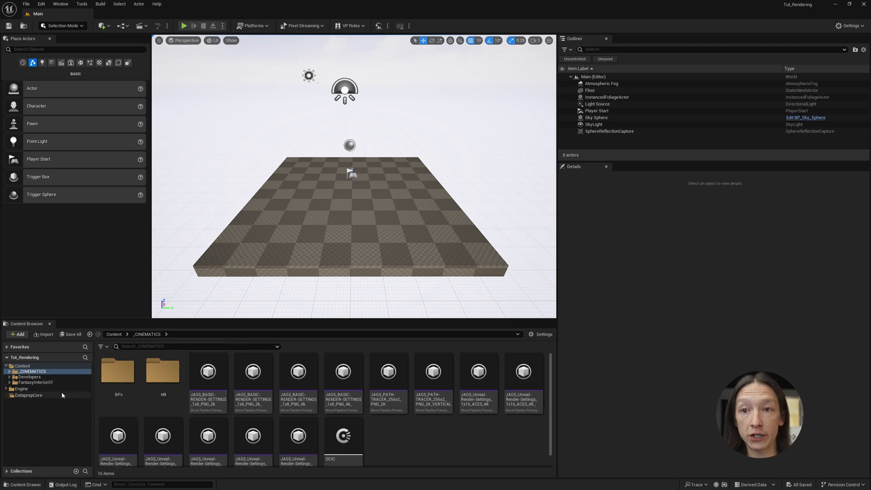
- Load the FantasyInterior01 level from the FantasyInterior01 > Maps folder
{"action": "left_click", "coordinate": [35, 383]}
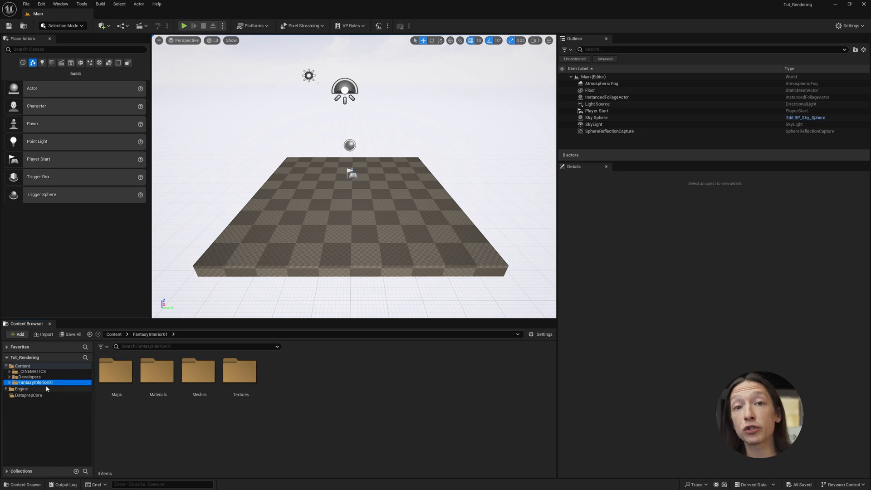
{"action": "mouse_move", "coordinate": [117, 370]}
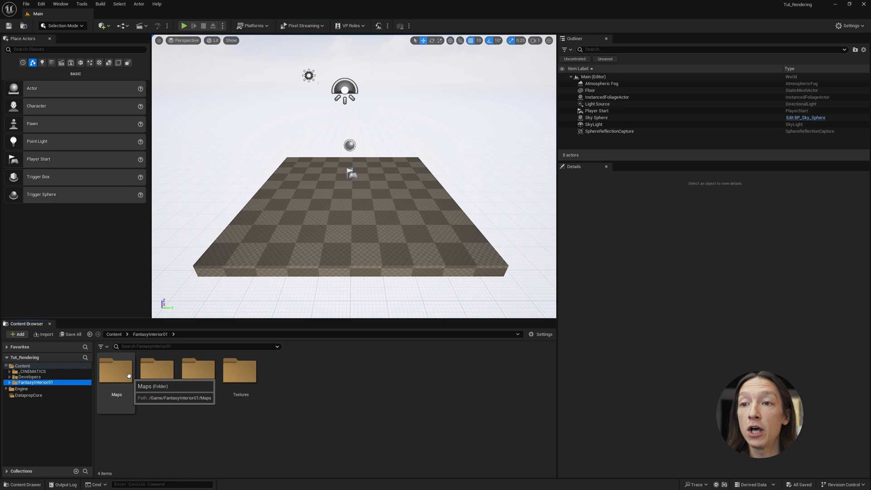
{"action": "double_click", "coordinate": [115, 370]}
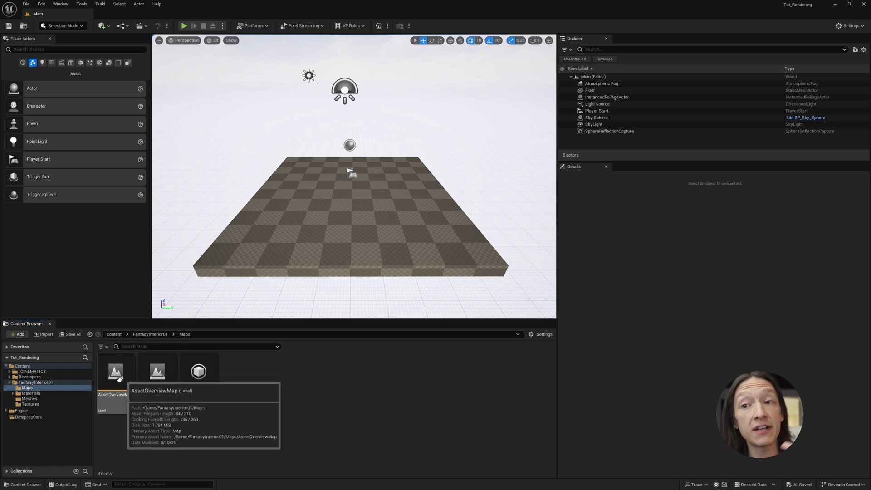
{"action": "mouse_move", "coordinate": [157, 372]}
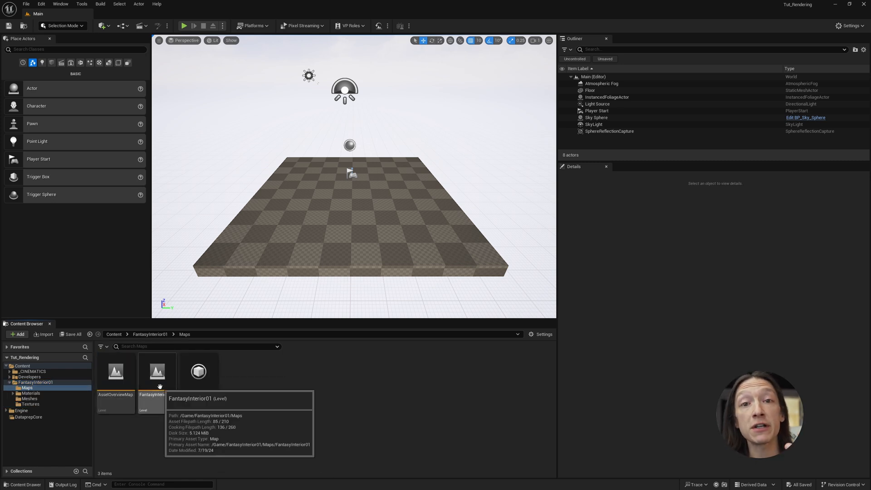
{"action": "double_click", "coordinate": [157, 372]}
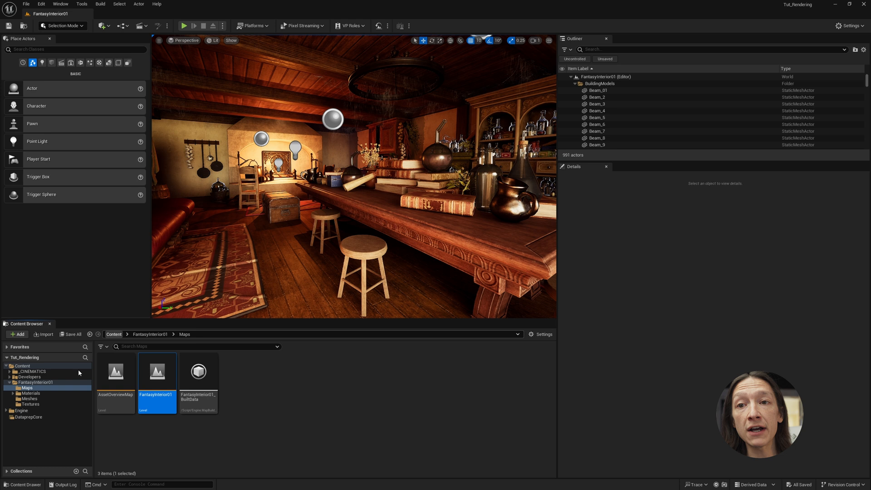
- Open the renderdemo level sequence, lock the viewport to its cine camera and scrub the camera move
{"action": "left_click", "coordinate": [22, 365]}
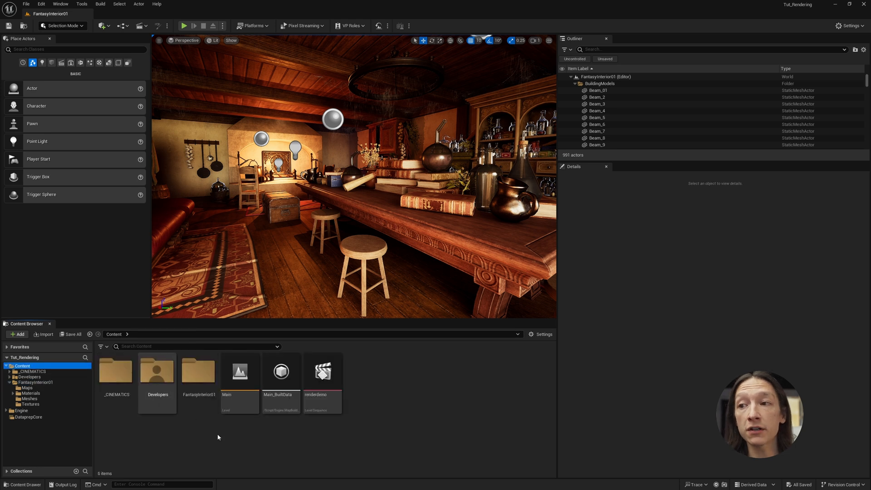
{"action": "mouse_move", "coordinate": [322, 372]}
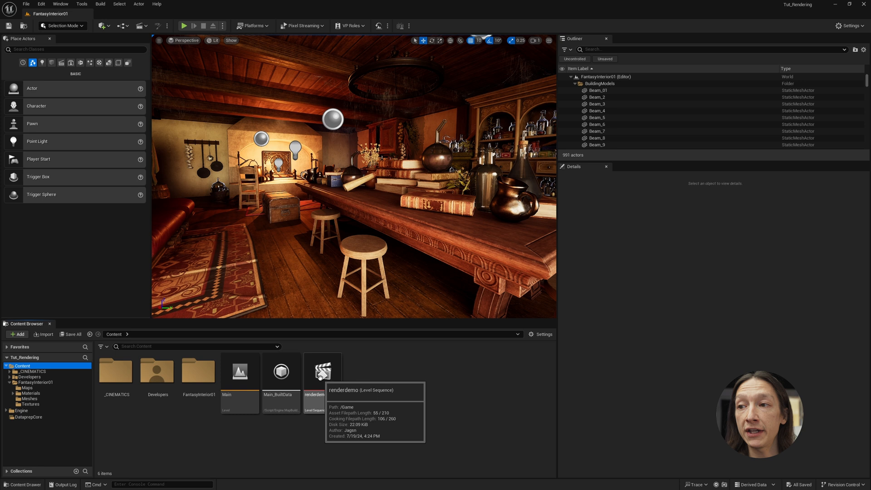
{"action": "double_click", "coordinate": [323, 371]}
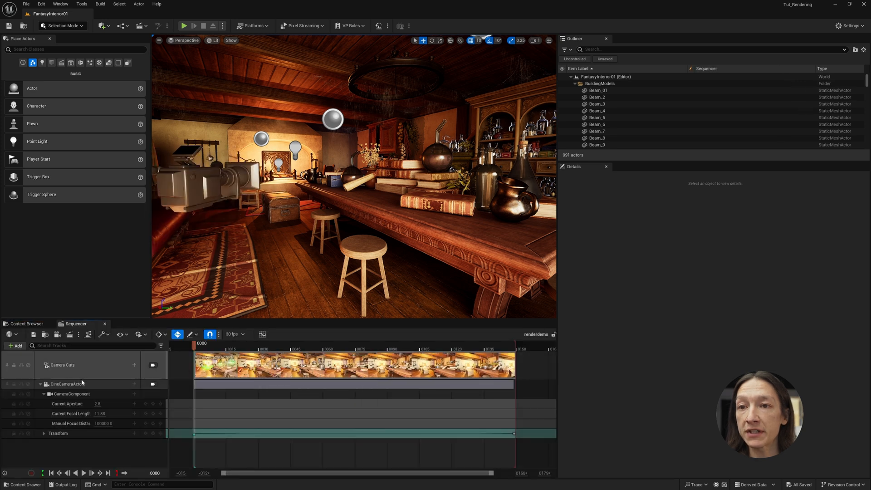
{"action": "left_click", "coordinate": [66, 384]}
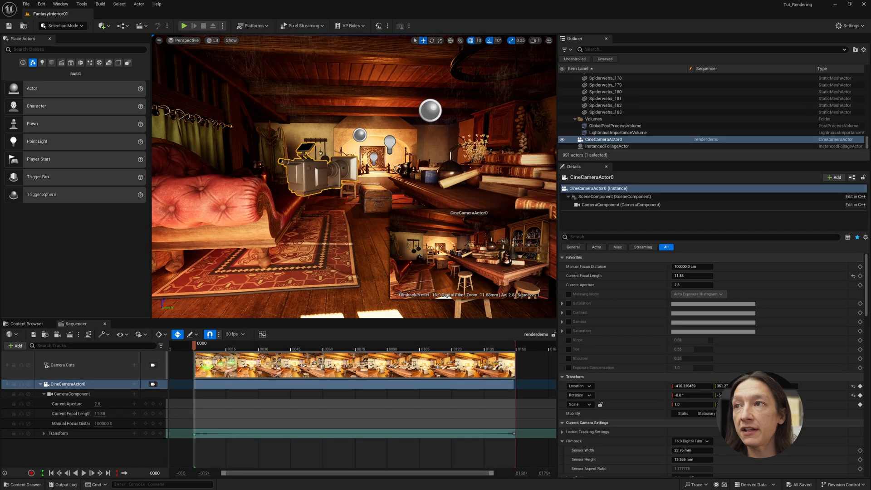
{"action": "left_click", "coordinate": [154, 365]}
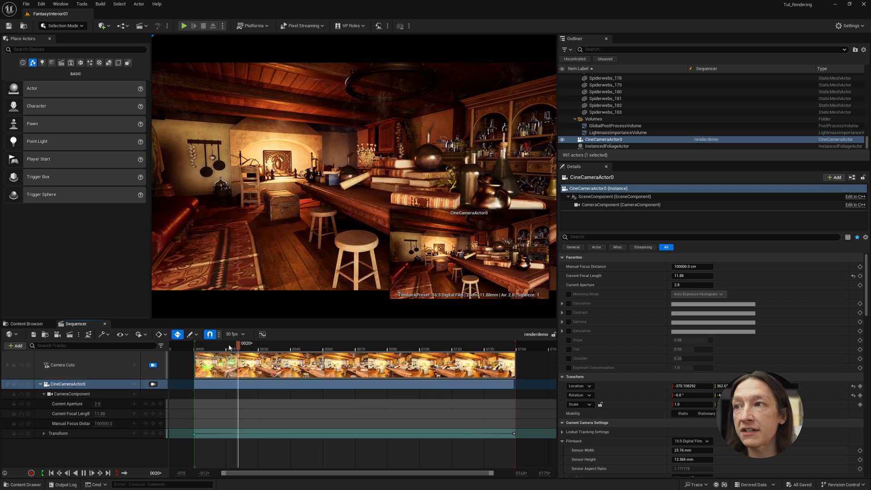
{"action": "left_click_drag", "start_coordinate": [239, 343], "coordinate": [368, 343]}
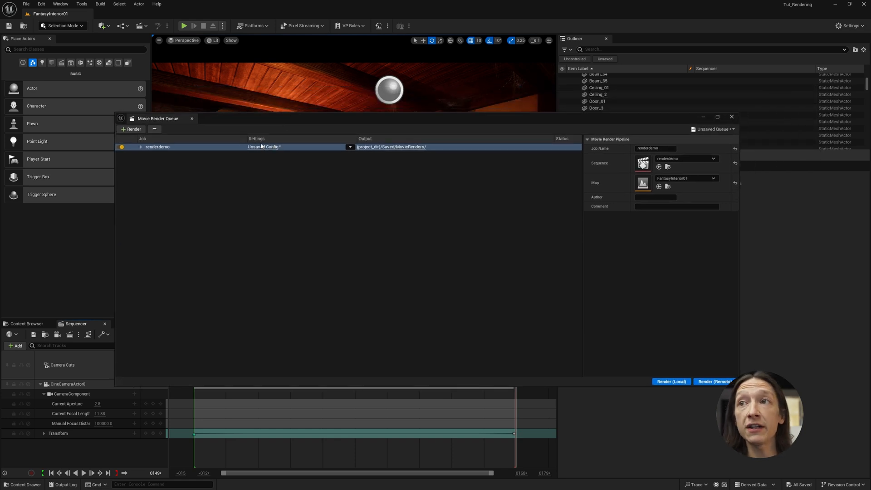
- Show the renderdemo job's Unsaved Config settings and its list of saved render presets
{"action": "left_click", "coordinate": [264, 147]}
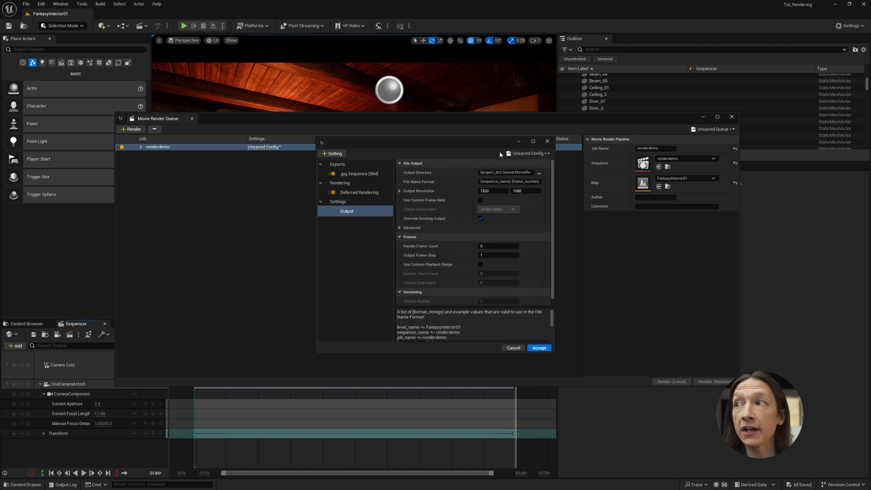
{"action": "mouse_move", "coordinate": [526, 153]}
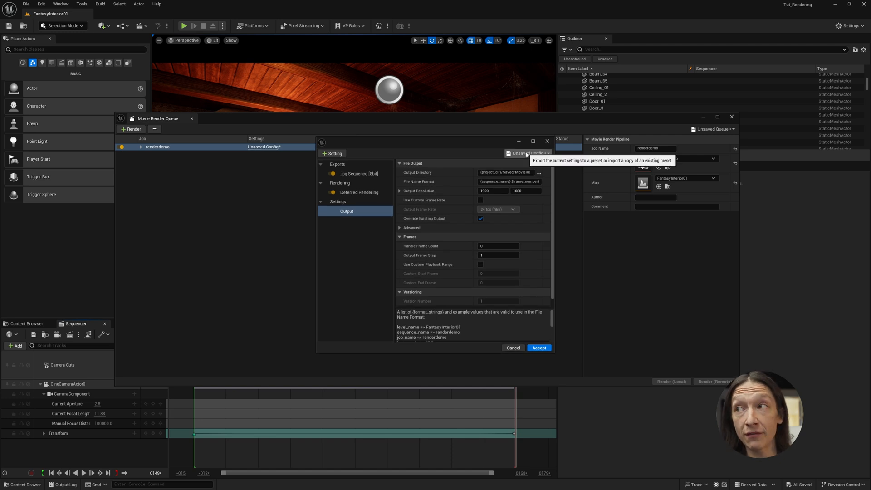
{"action": "left_click", "coordinate": [529, 153]}
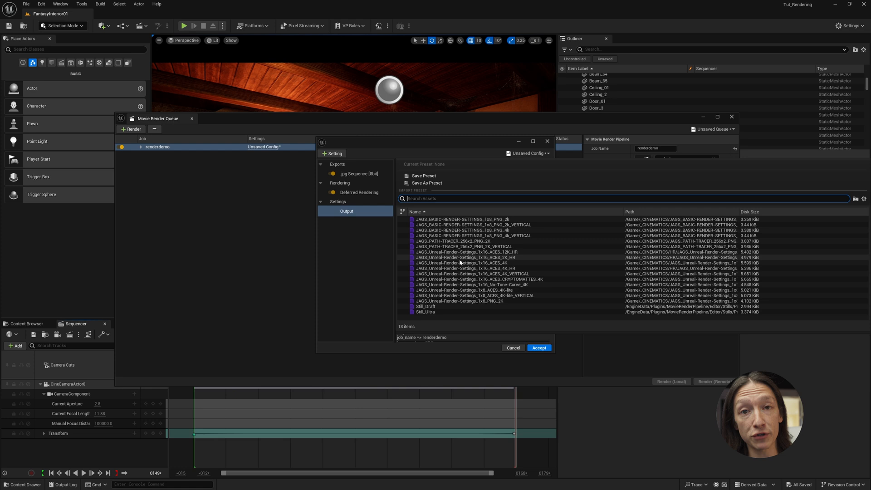
{"action": "mouse_move", "coordinate": [454, 269]}
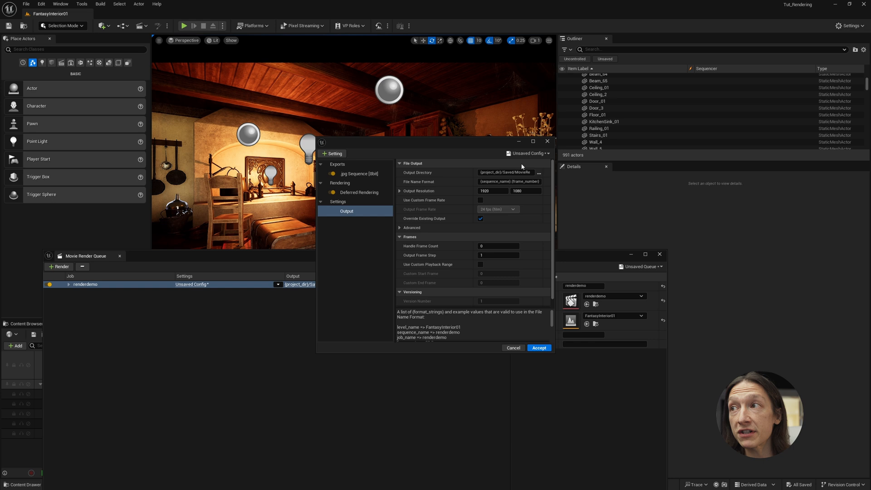
- Load the JAGS_BASIC-RENDER-SETTINGS_1x8_PNG_4k preset and review its anti-aliasing settings
{"action": "left_click", "coordinate": [528, 154]}
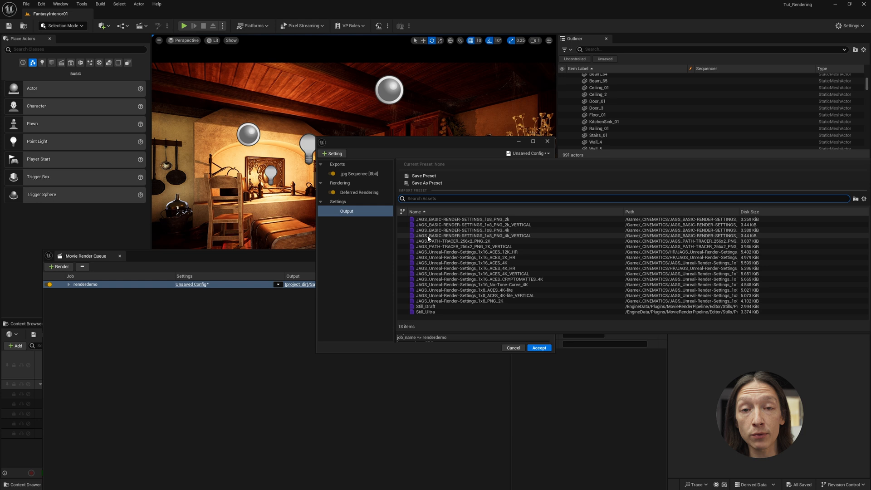
{"action": "mouse_move", "coordinate": [446, 230]}
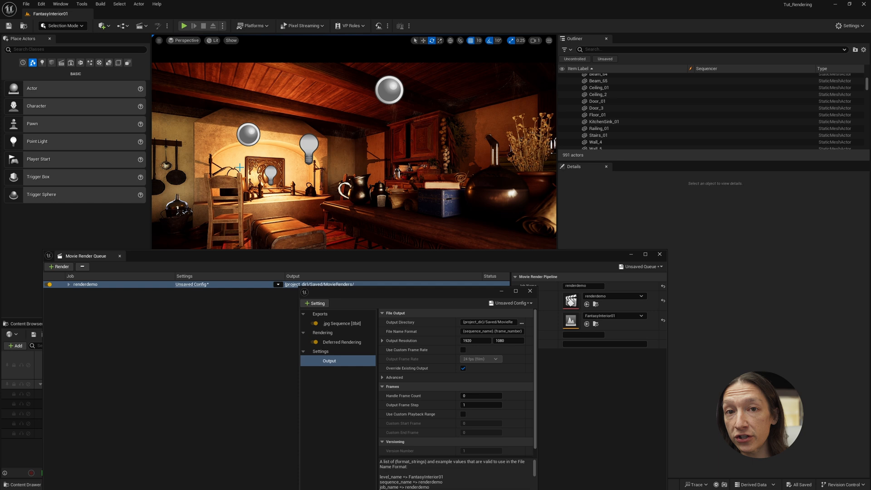
{"action": "mouse_move", "coordinate": [382, 306]}
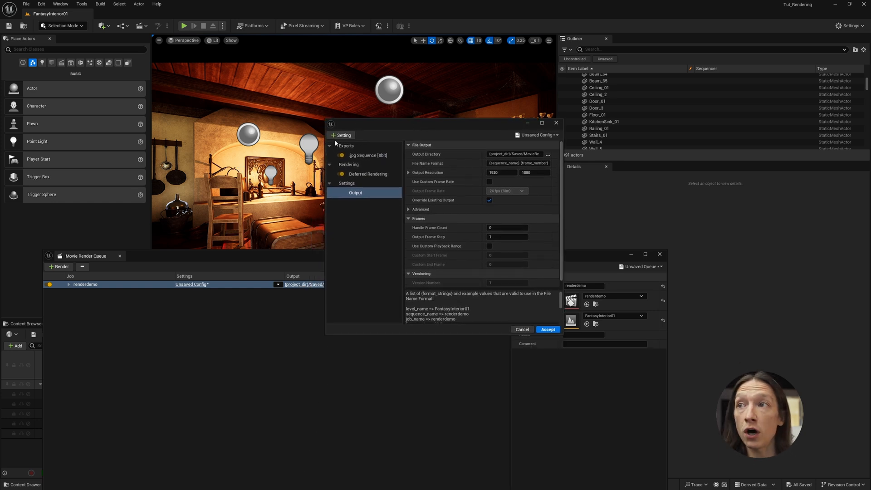
{"action": "left_click", "coordinate": [536, 135]}
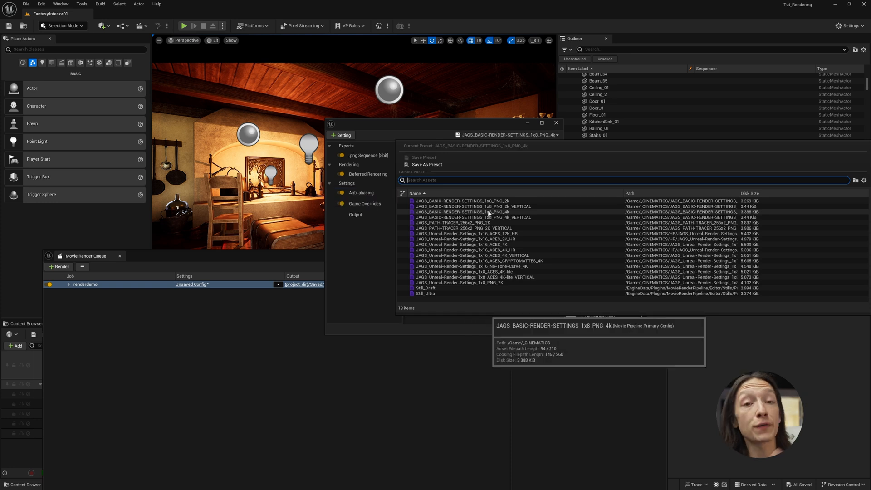
{"action": "left_click", "coordinate": [361, 192]}
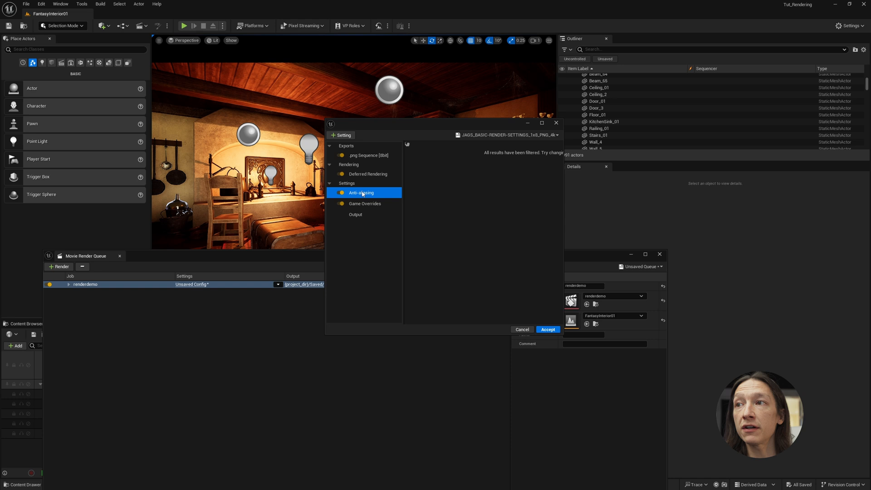
{"action": "left_click", "coordinate": [361, 192]}
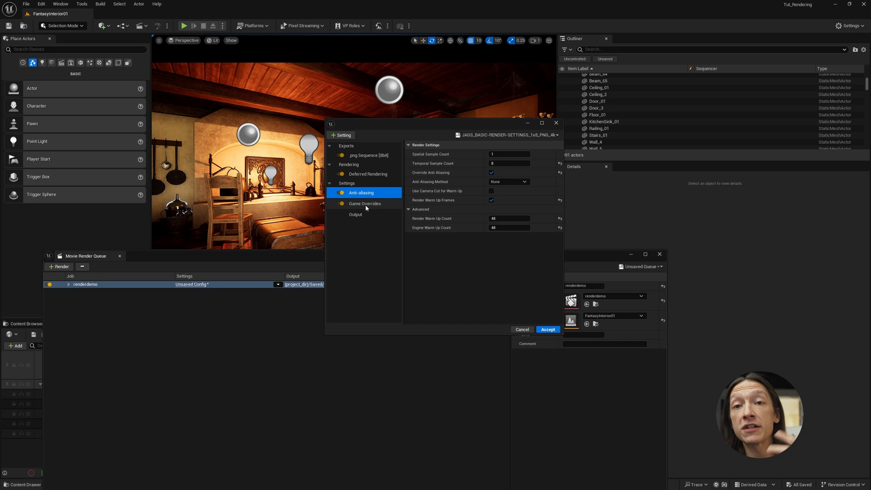
{"action": "left_click", "coordinate": [506, 135]}
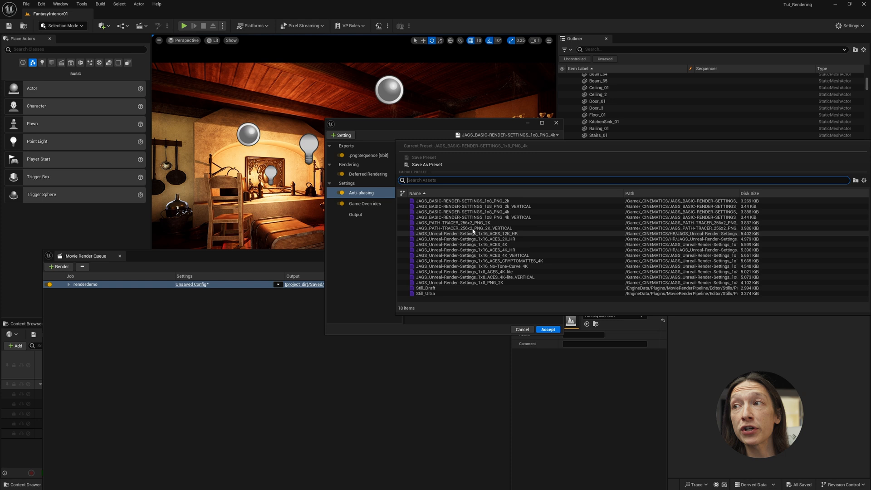
{"action": "mouse_move", "coordinate": [452, 223]}
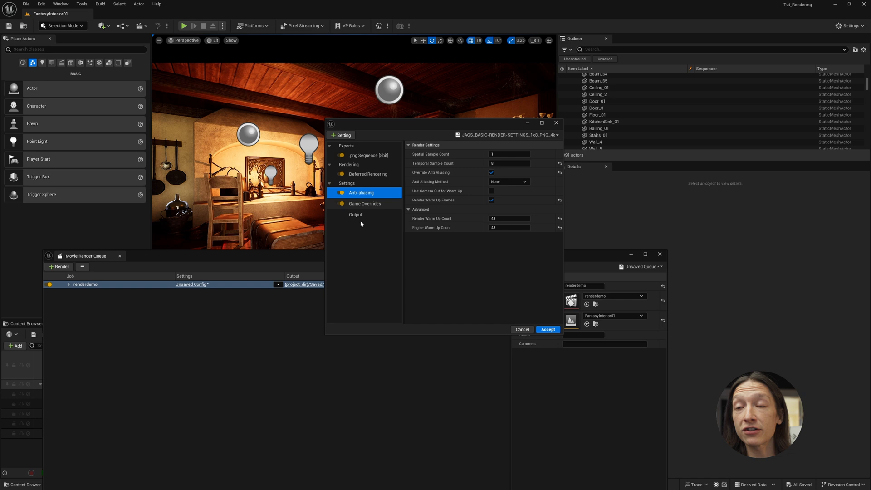
- Check the Output settings' 3840x2160 resolution and choose an output directory for the frames
{"action": "left_click", "coordinate": [355, 214]}
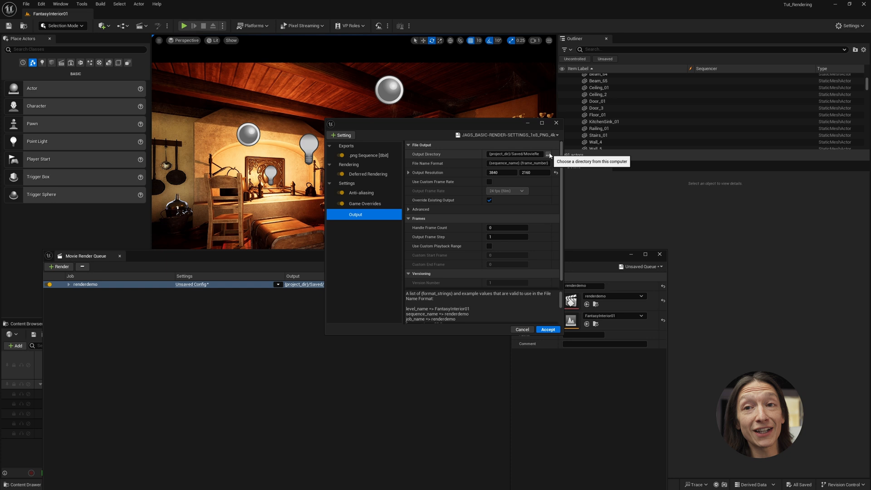
{"action": "left_click", "coordinate": [549, 154]}
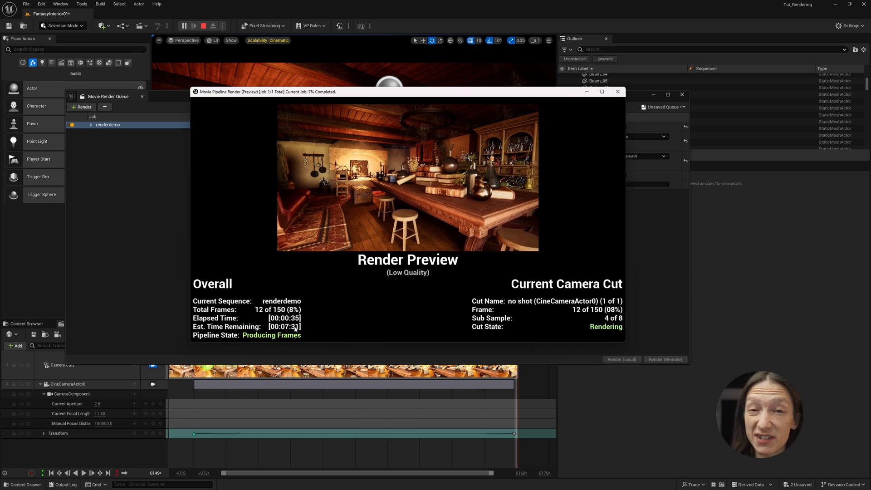
- Start the local render of the 150-frame sequence and view the RenderDemo_001 PNG output folder
{"action": "left_click", "coordinate": [617, 91]}
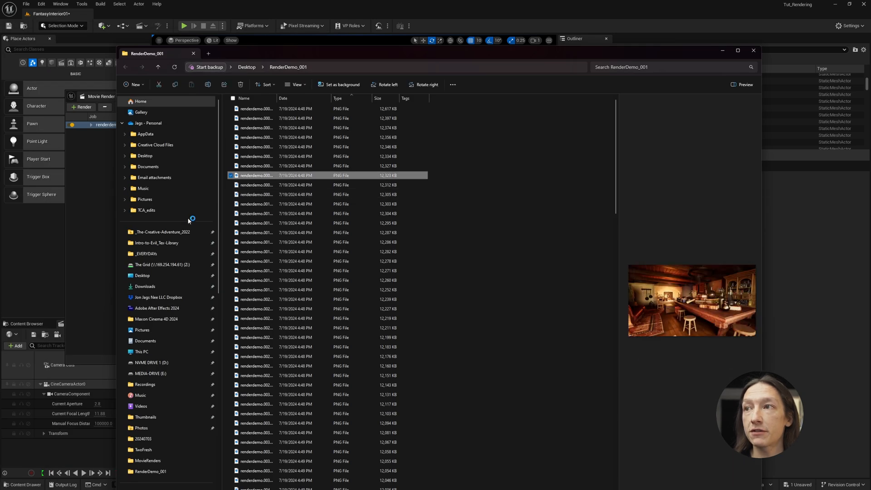
- Preview one of the rendered PNG frames from the output folder
{"action": "double_click", "coordinate": [256, 175]}
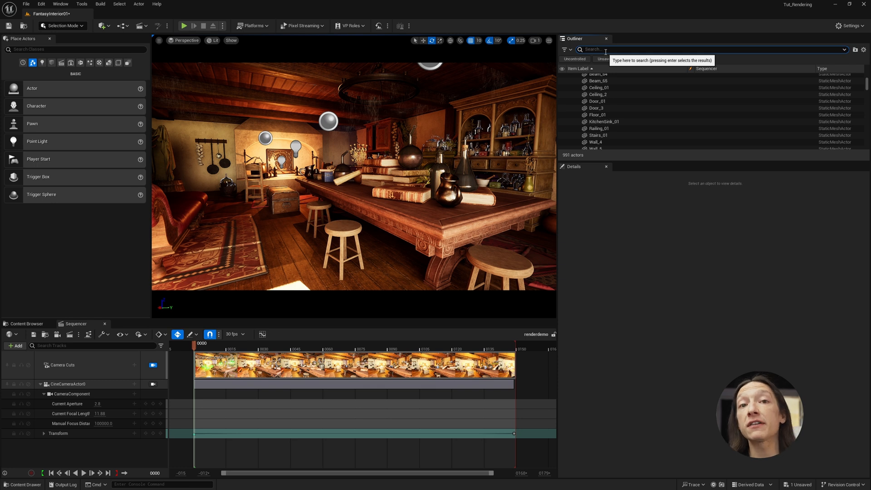
- Find CineCameraActor0 via 'ca' search and give it a Custom portrait 20.25 × 36 mm filmback
{"action": "type", "text": "cam"}
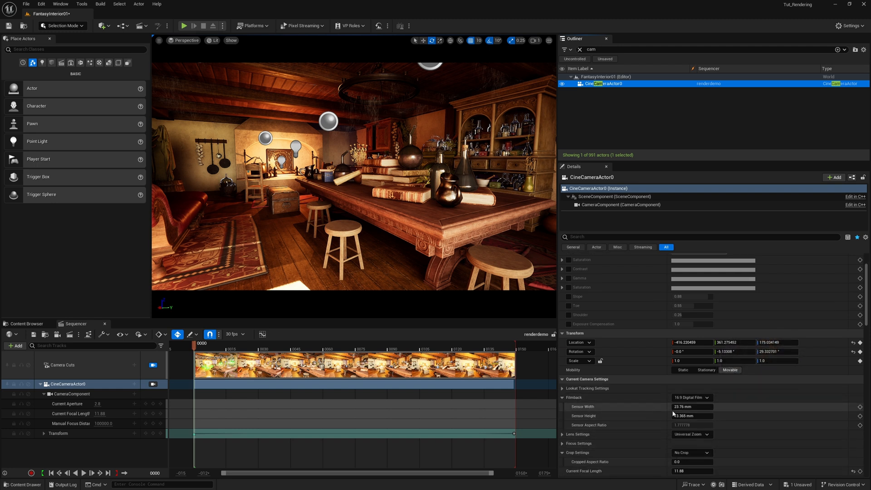
{"action": "mouse_move", "coordinate": [676, 414]}
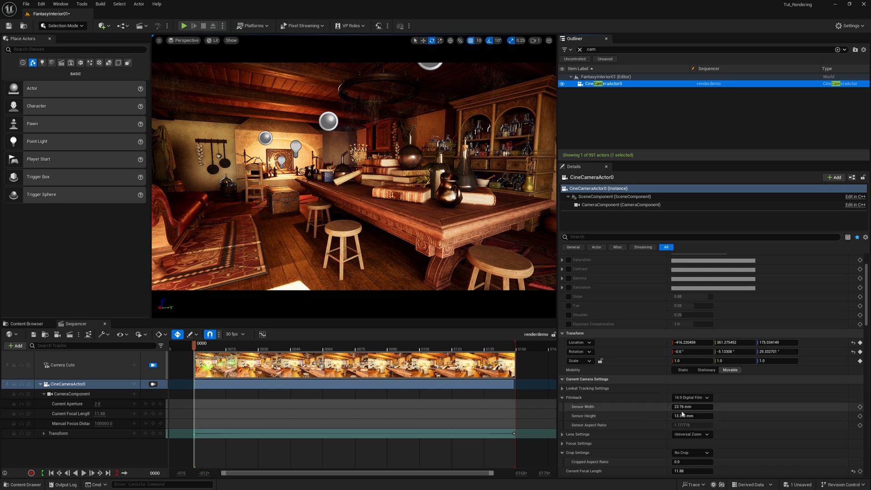
{"action": "left_click", "coordinate": [692, 398]}
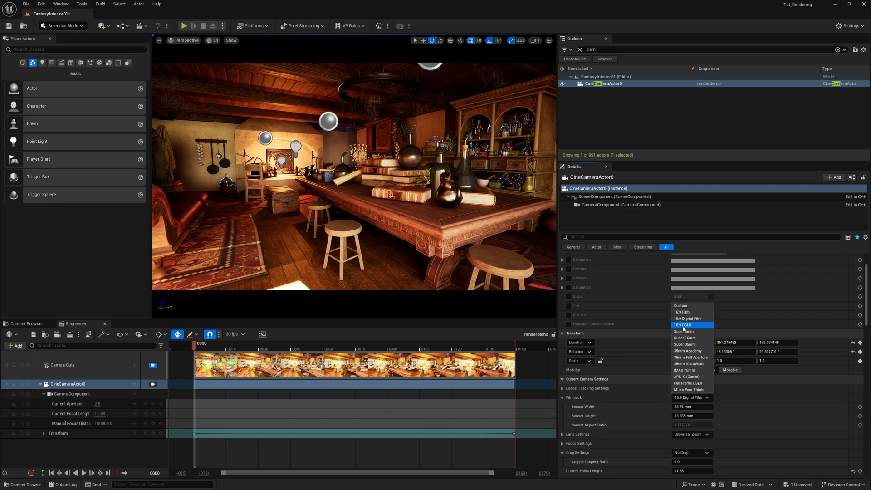
{"action": "left_click", "coordinate": [685, 325]}
{"action": "type", "text": "3.6"}
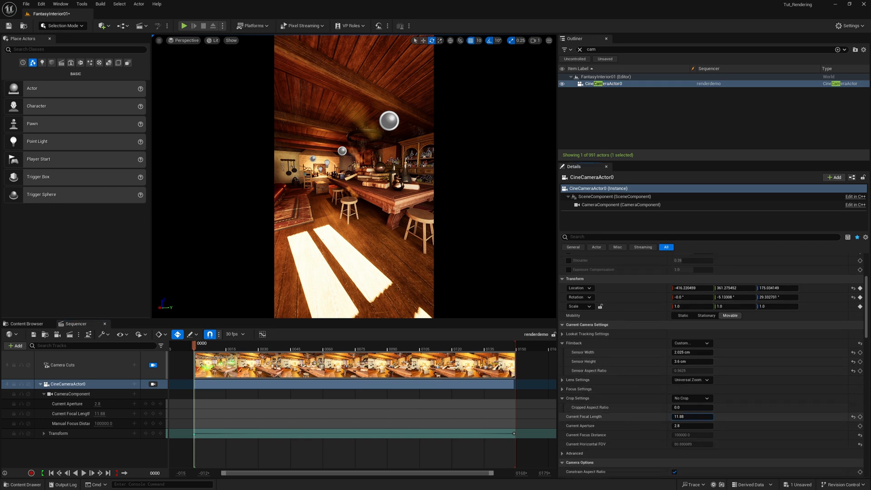
- Set the camera's focal length to 31.655429 and sample its focus distance from the scene
{"action": "type", "text": "31.655429"}
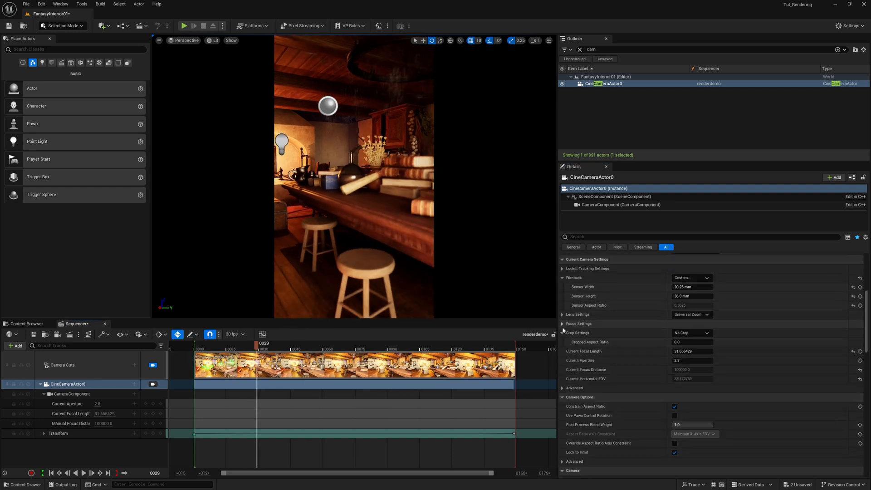
{"action": "left_click", "coordinate": [579, 323]}
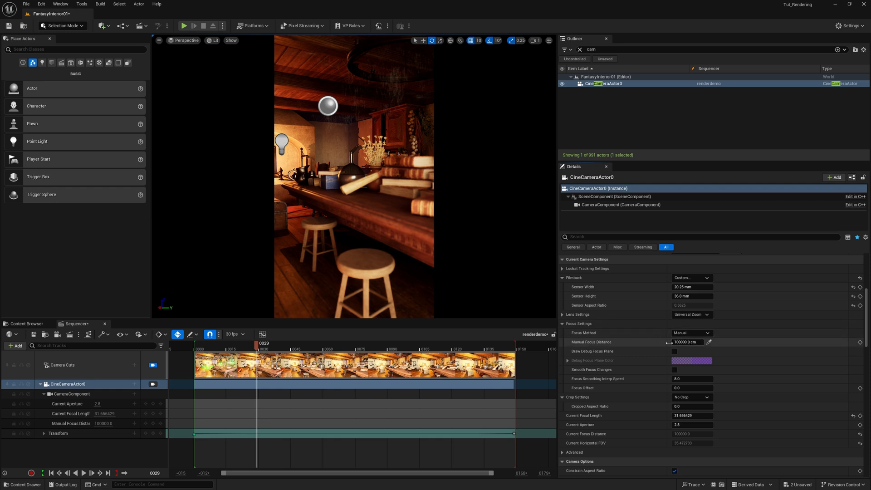
{"action": "left_click", "coordinate": [710, 342]}
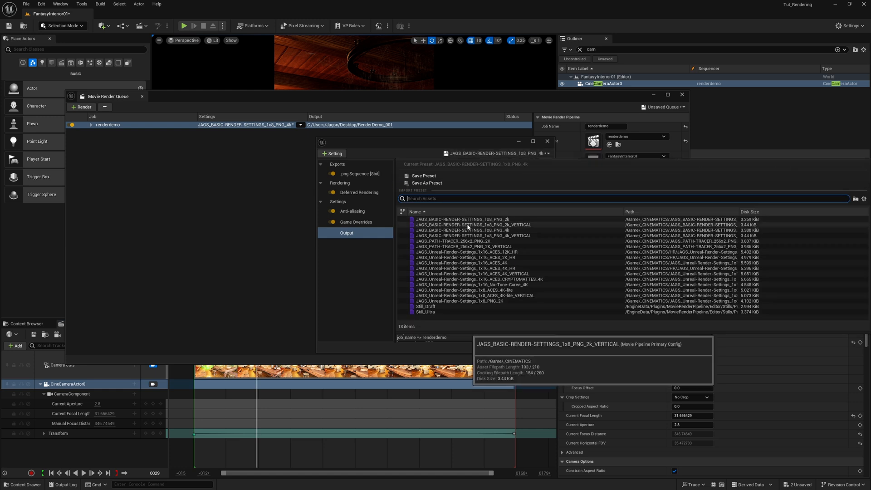
{"action": "mouse_move", "coordinate": [476, 236]}
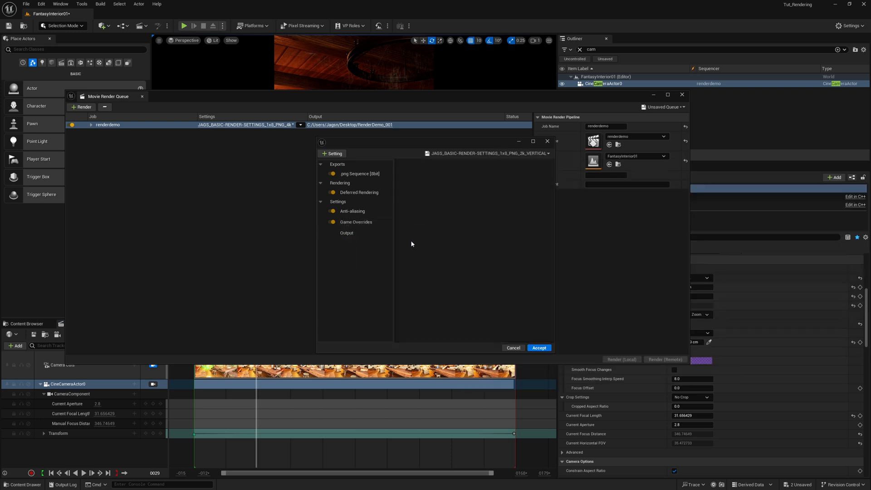
- Load the 1x8 PNG 2k VERTICAL preset with output directory RenderDemo_002 and start the local render
{"action": "left_click", "coordinate": [347, 233]}
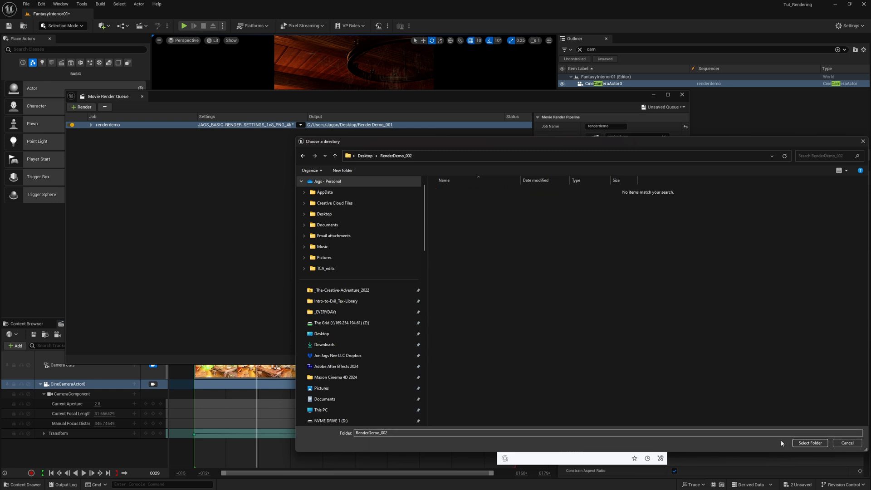
{"action": "left_click", "coordinate": [809, 443]}
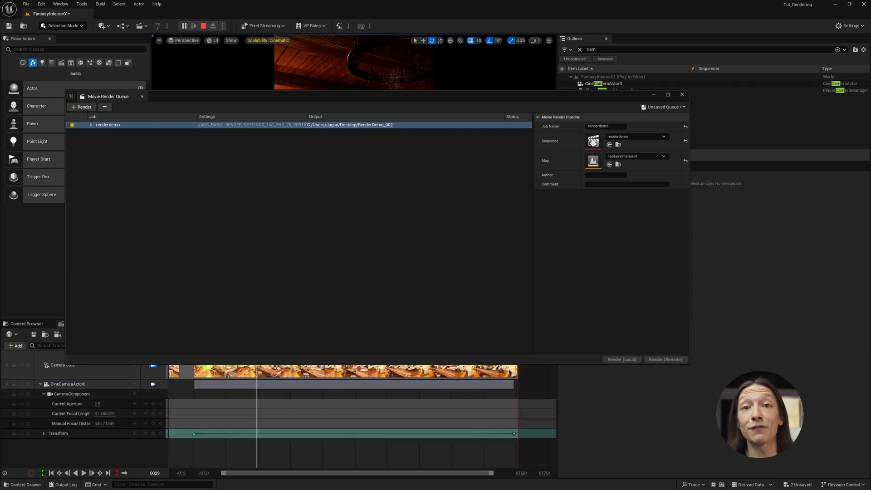
- Open the RenderDemo_002 folder to check the finished vertical PNG frames
{"action": "left_click", "coordinate": [82, 107]}
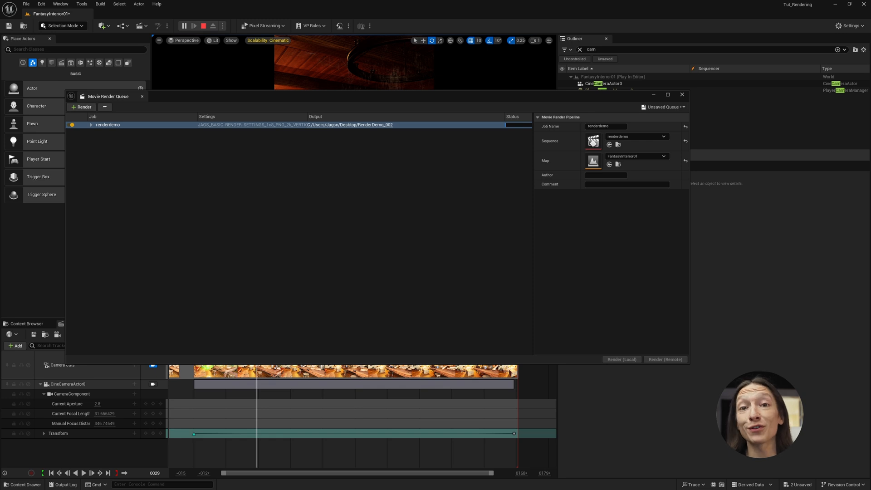
{"action": "left_click", "coordinate": [83, 107]}
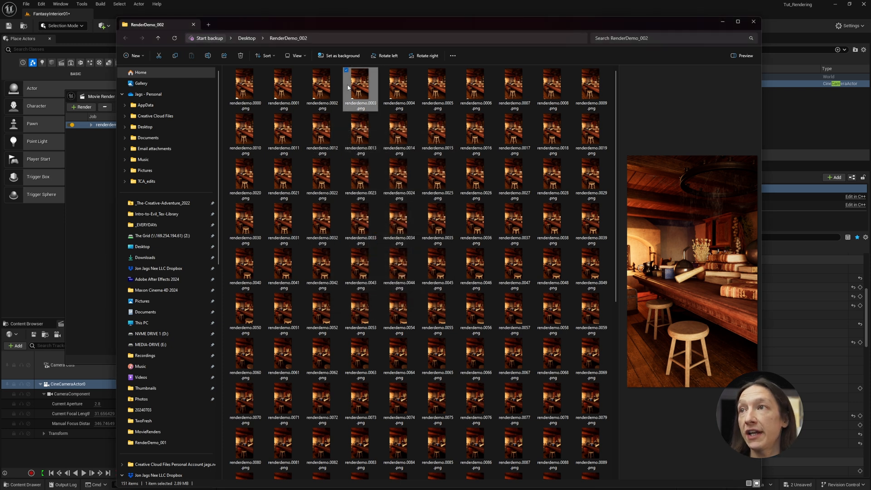
- Preview a vertical PNG frame before importing the sequence into Resolve's Media Pool
{"action": "double_click", "coordinate": [360, 85]}
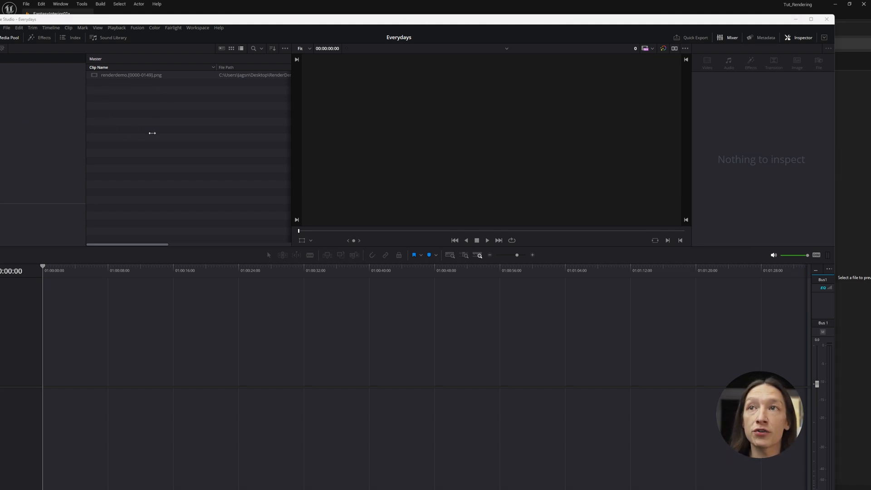
- Create a timeline named tutorial-rendering from both selected renderdemo image-sequence clips
{"action": "right_click", "coordinate": [132, 79]}
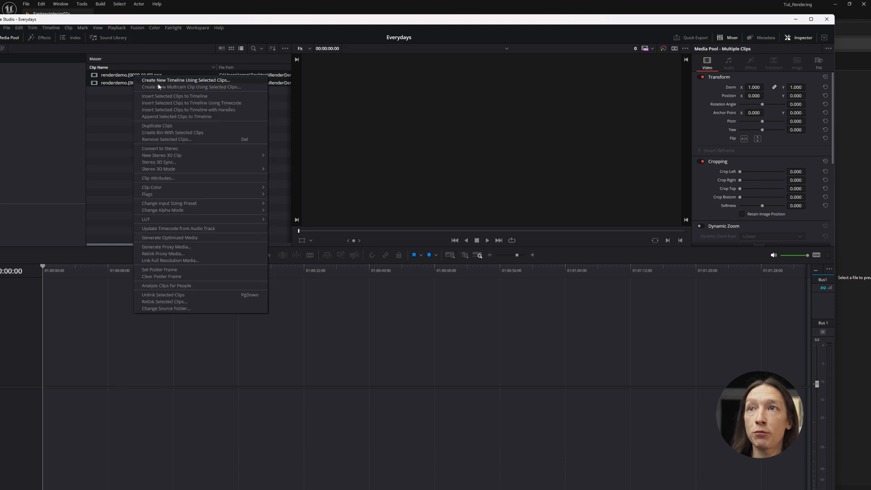
{"action": "left_click", "coordinate": [185, 80]}
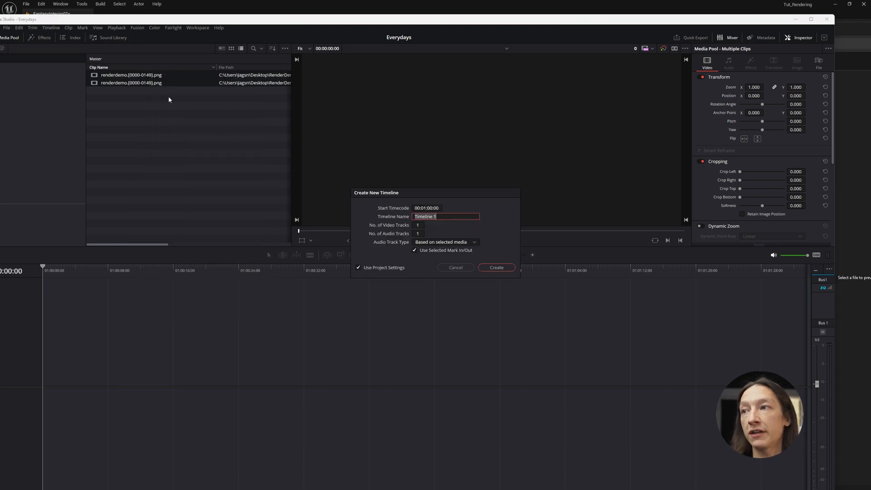
{"action": "type", "text": "tutorial-renderi"}
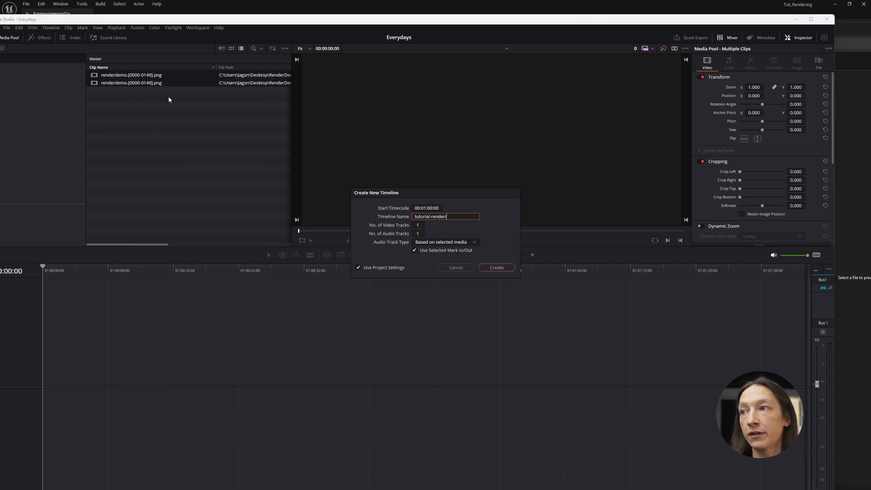
{"action": "left_click", "coordinate": [496, 267]}
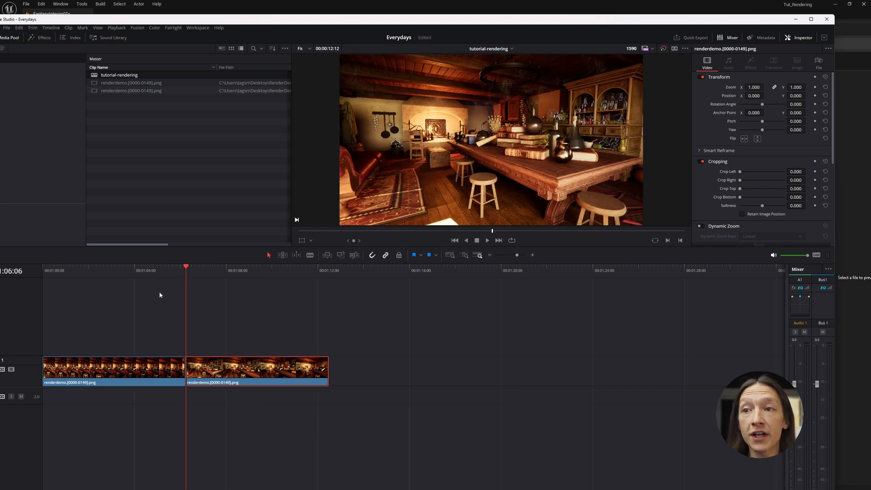
{"action": "right_click", "coordinate": [118, 75]}
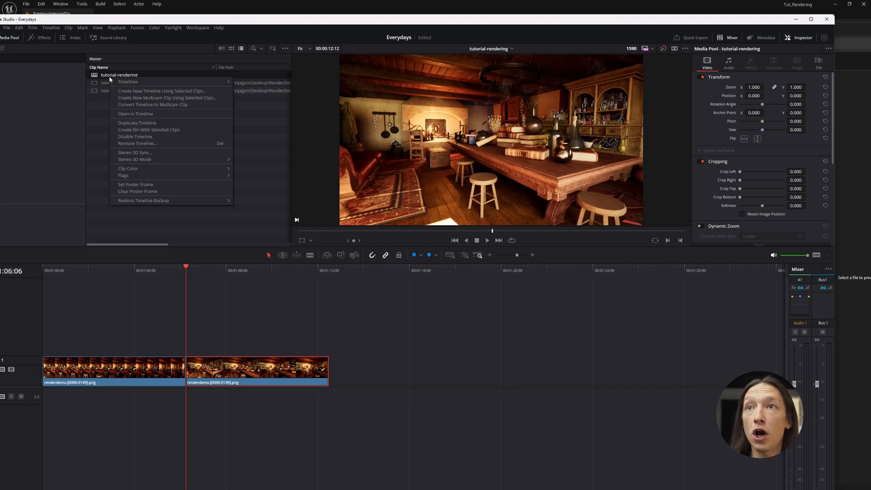